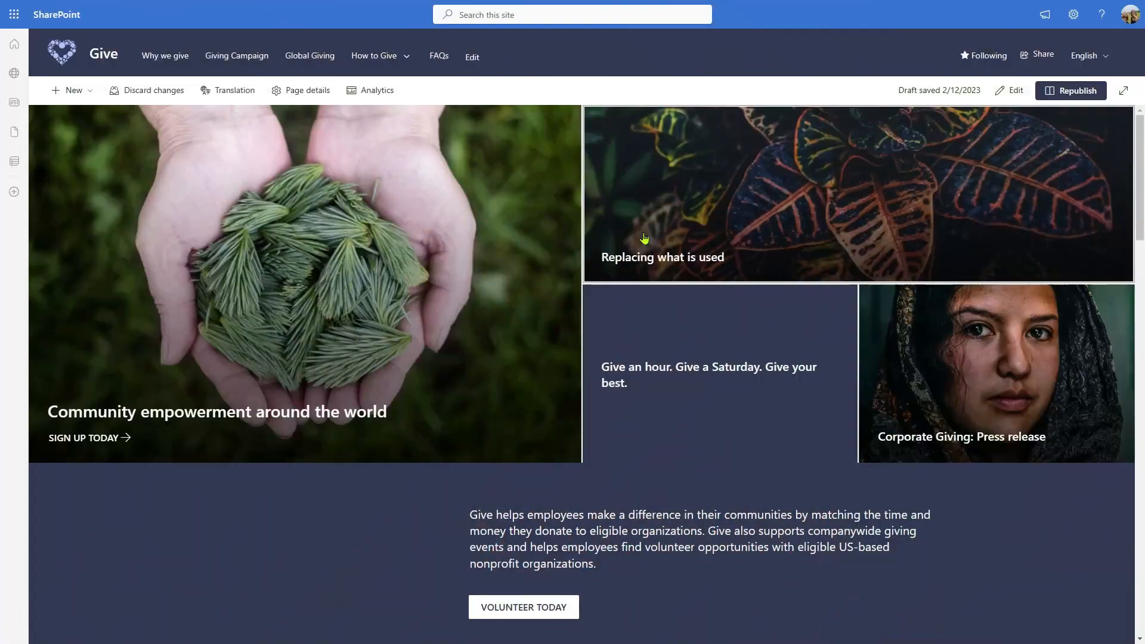
Step: Run gulp serve --nobrowser in the terminal to serve the react-pagedivider project locally
scroll(down, 3)
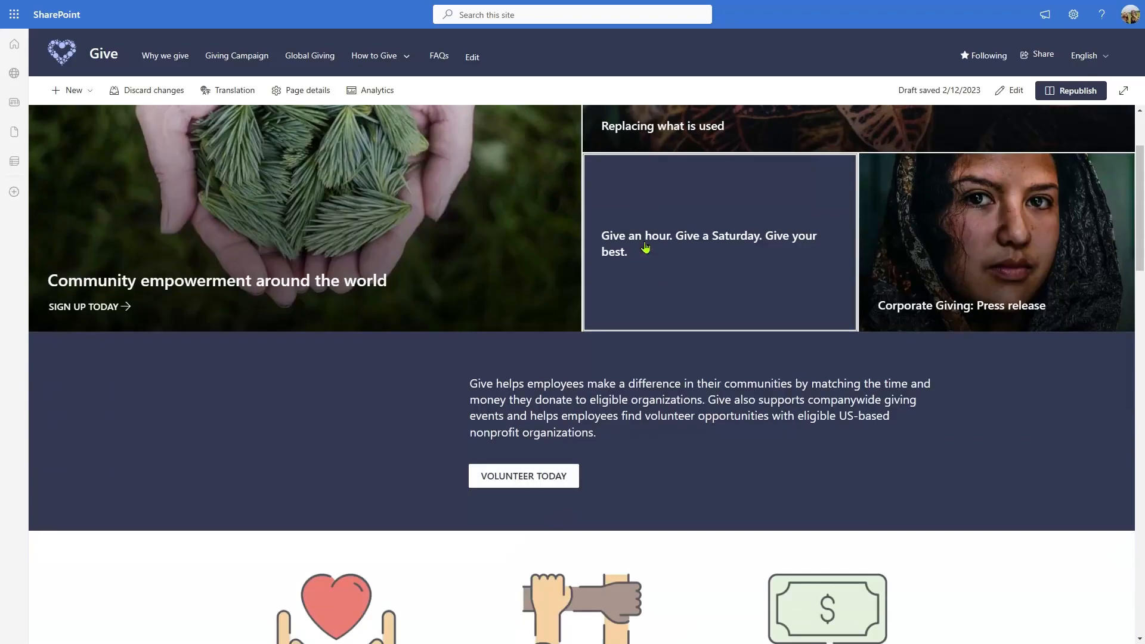
scroll(down, 3)
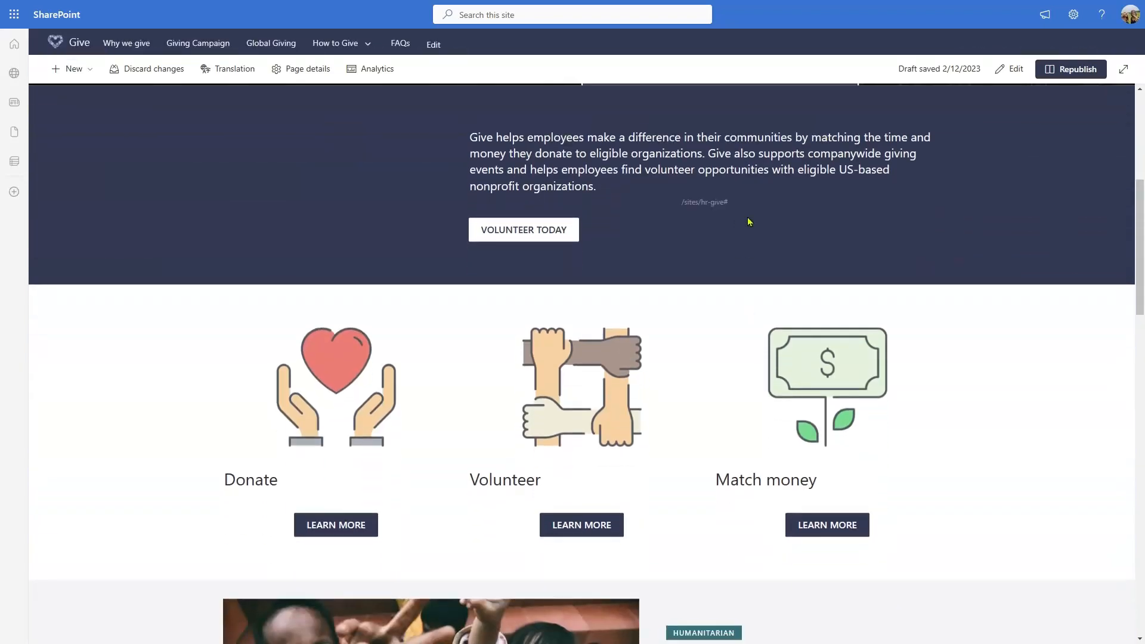
mouse_move(714, 224)
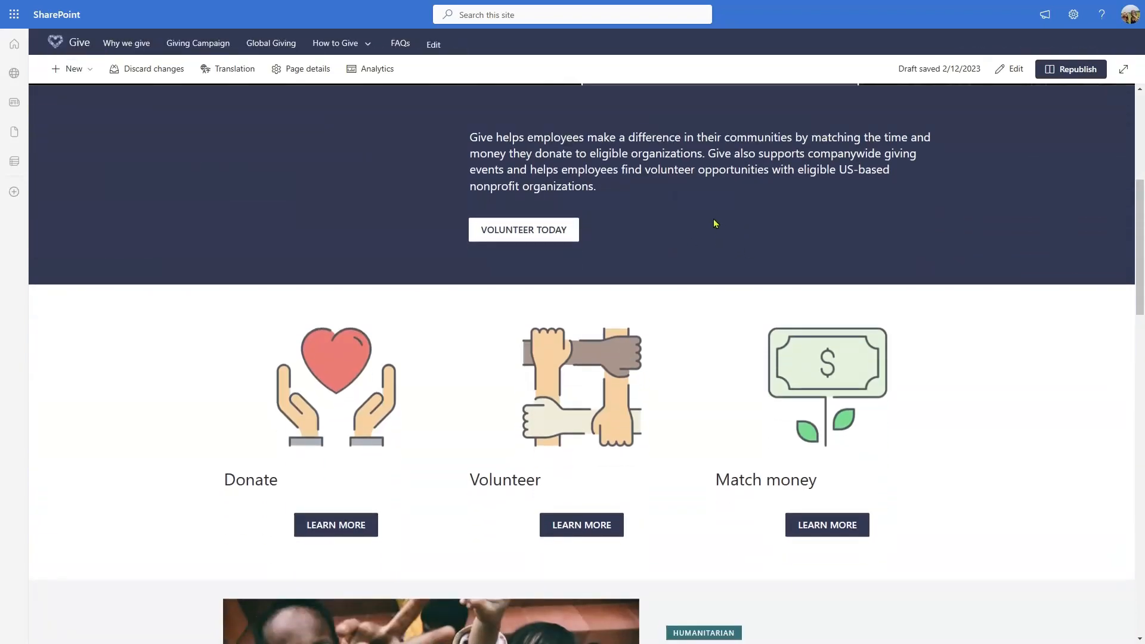
mouse_move(664, 290)
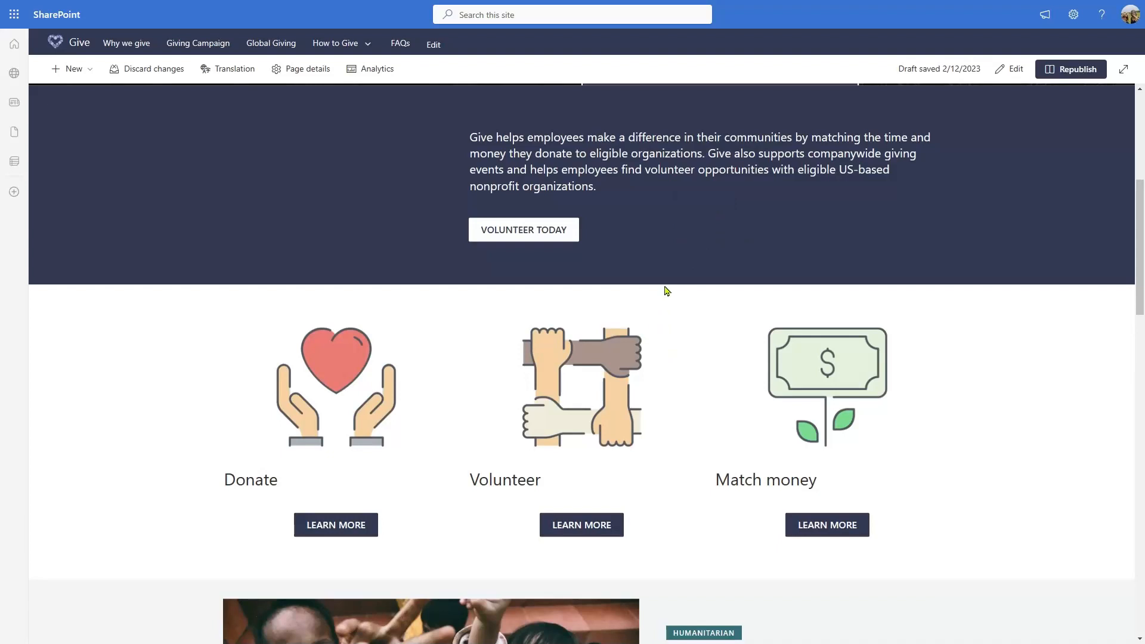
mouse_move(699, 402)
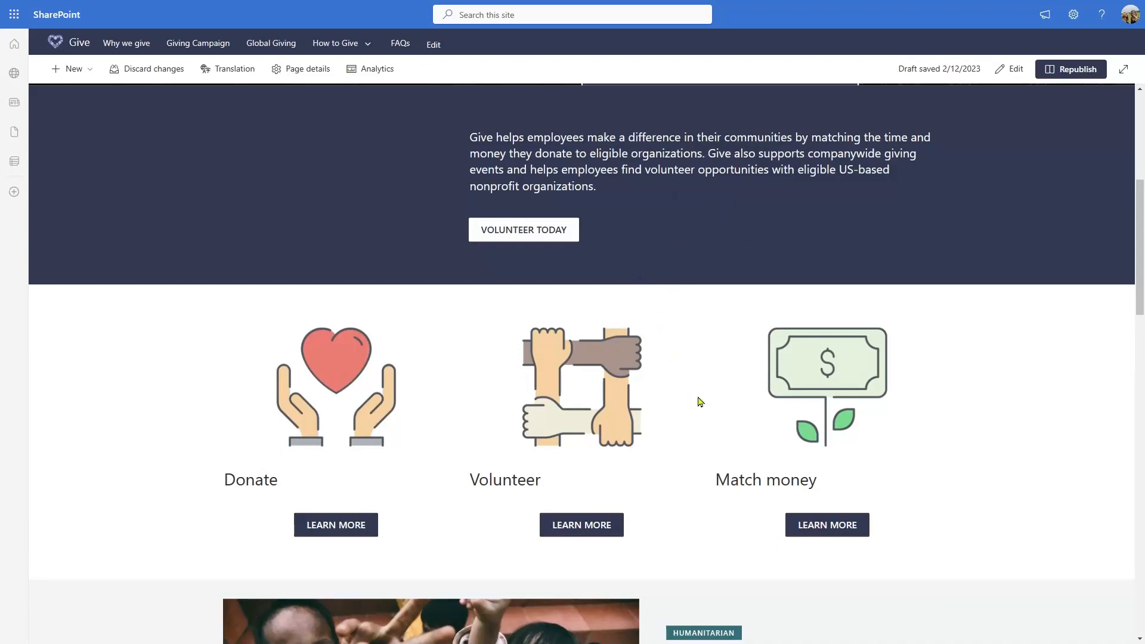
mouse_move(705, 397)
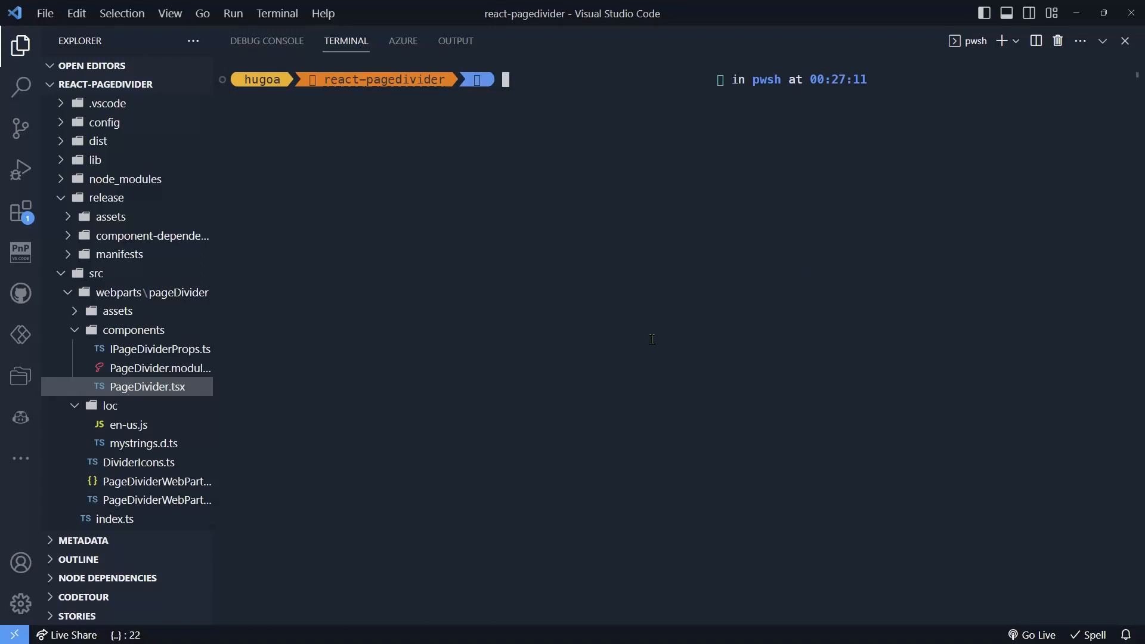
mouse_move(648, 240)
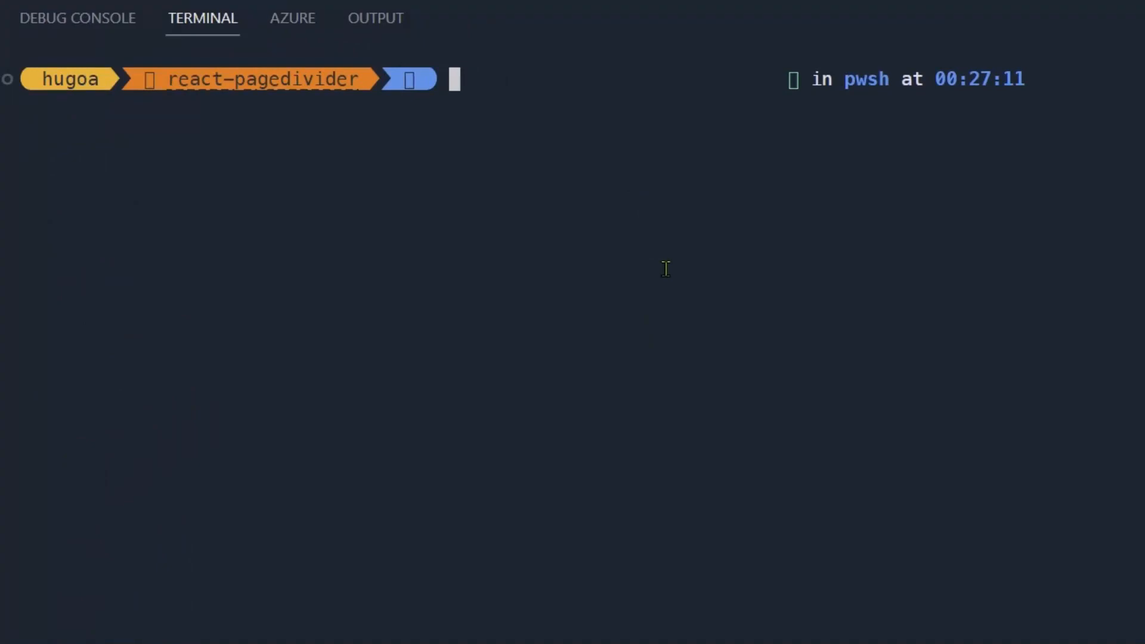
text(gulp serve --nobrowser)
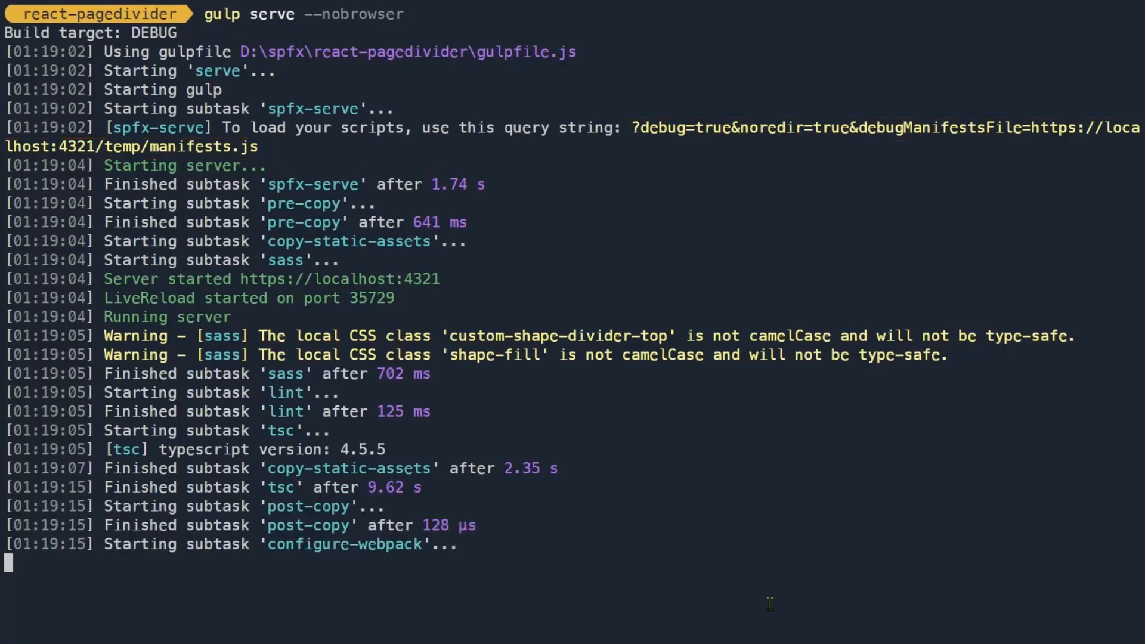
mouse_move(762, 531)
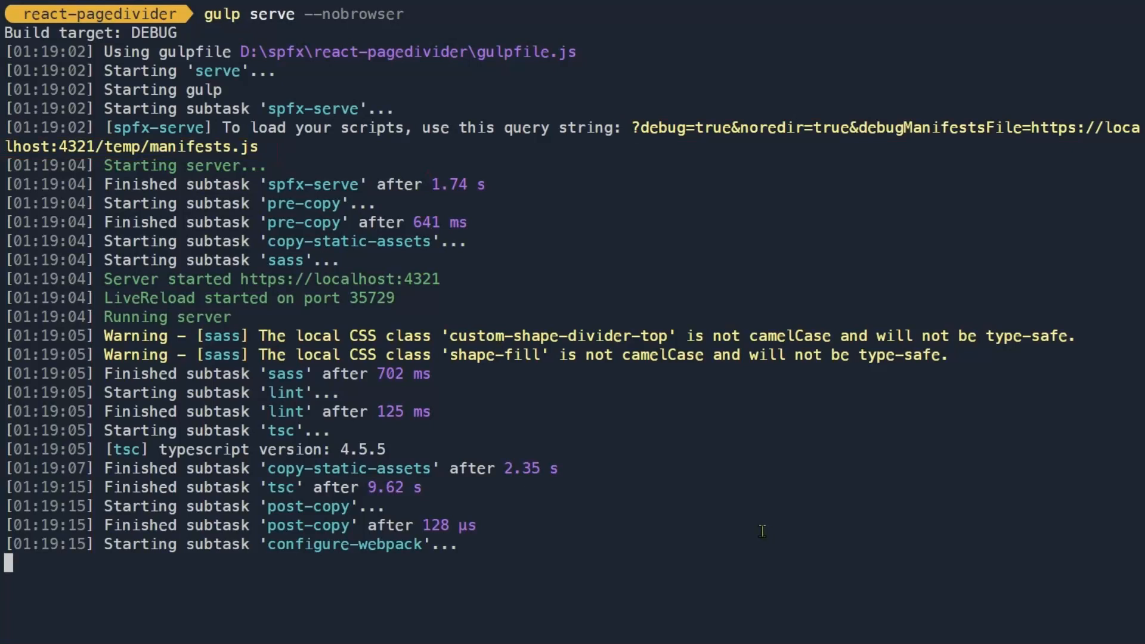
mouse_move(463, 600)
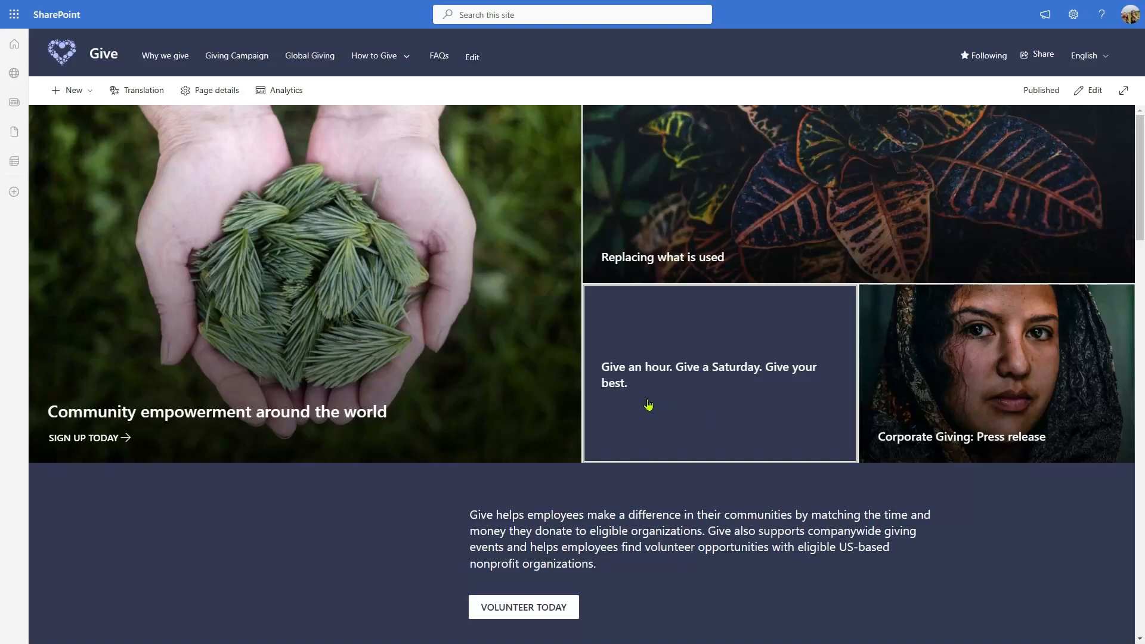
scroll(down, 3)
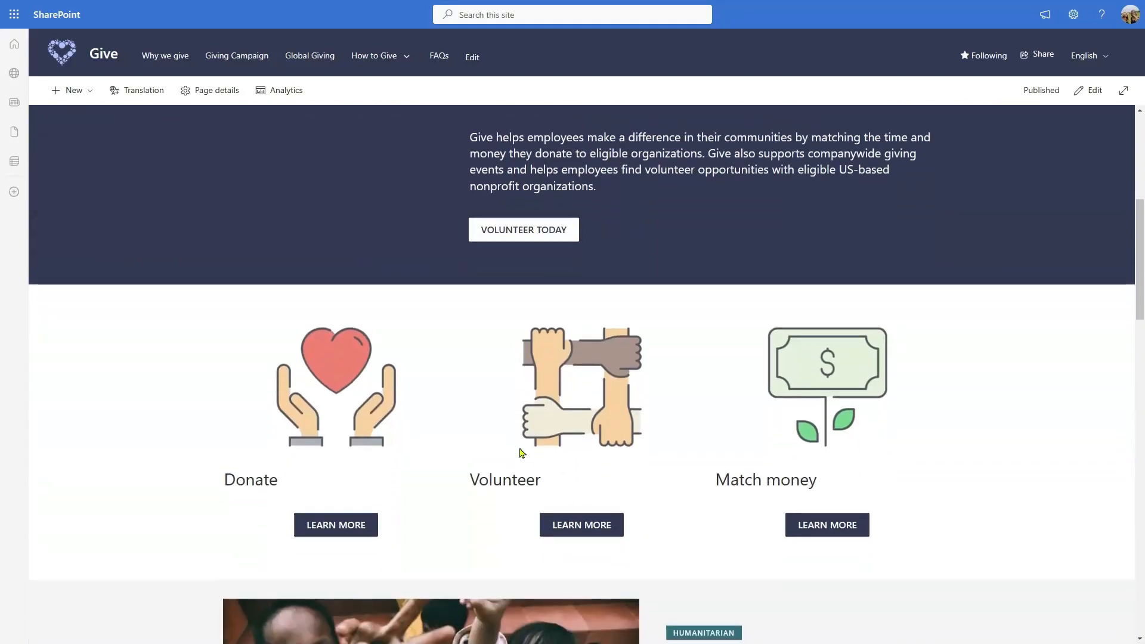
scroll(up, 3)
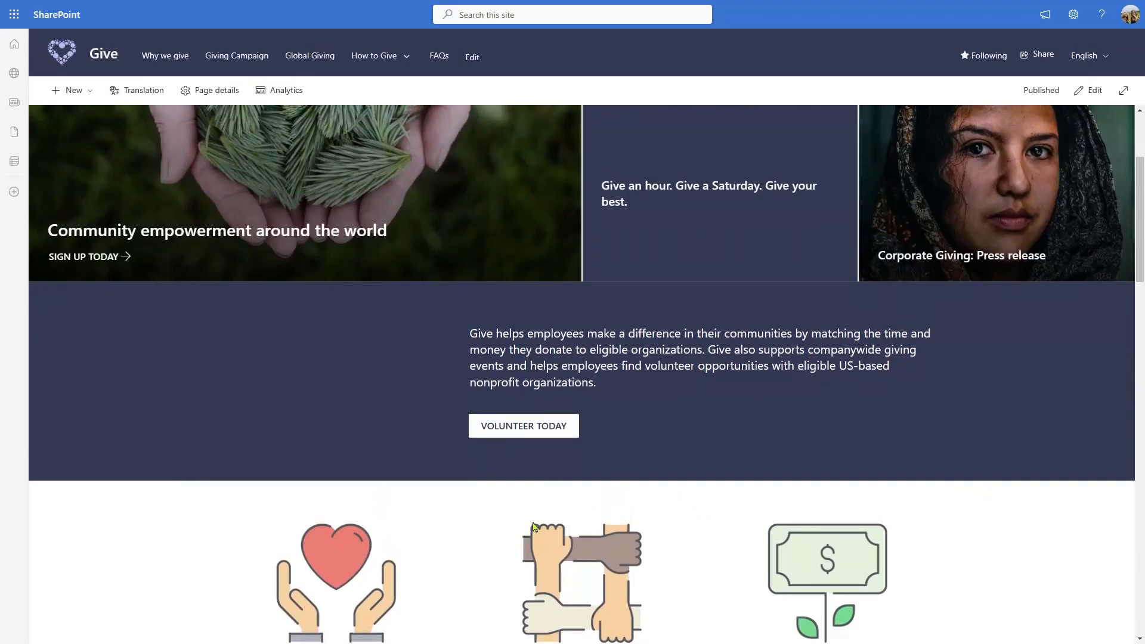
mouse_move(536, 495)
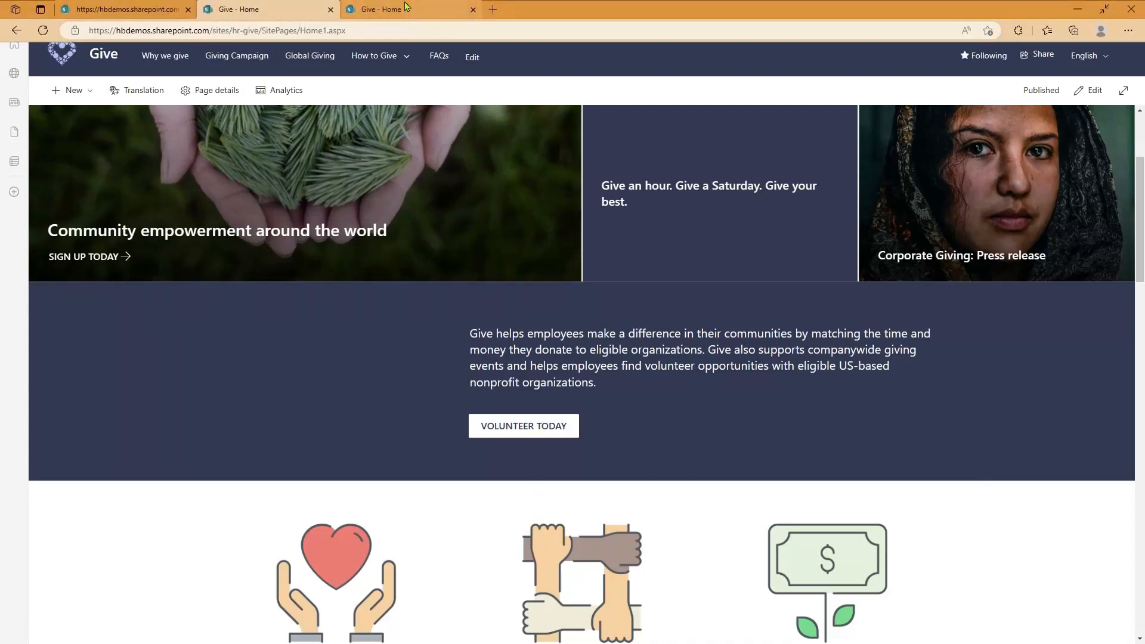
mouse_move(380, 66)
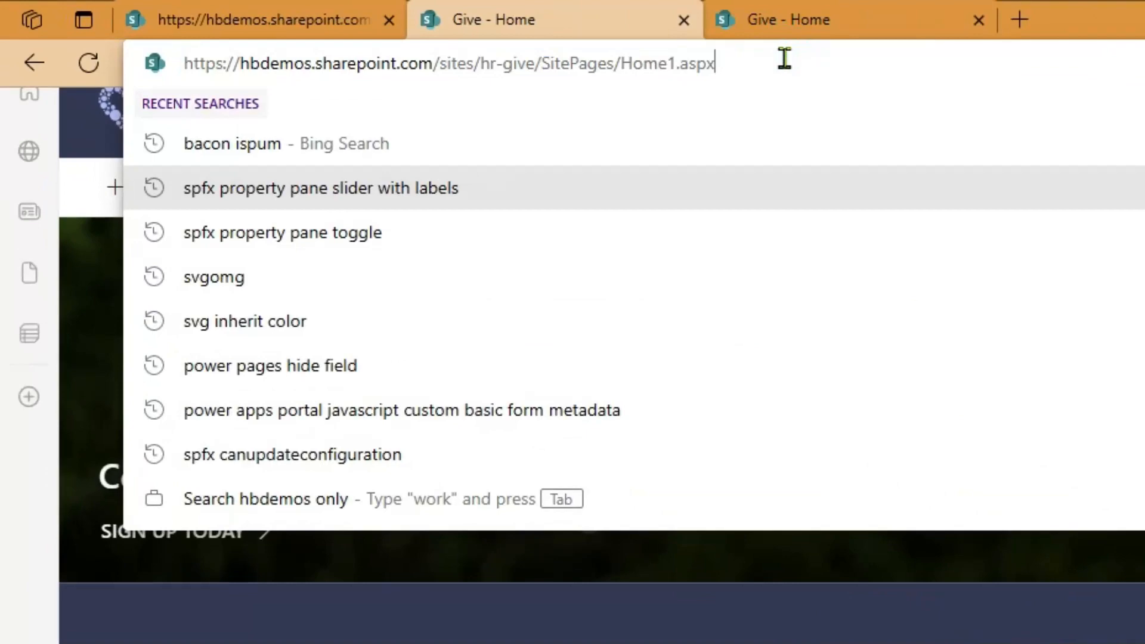
text(?debug=true&noredir=true&debugManifestsFile=https:)
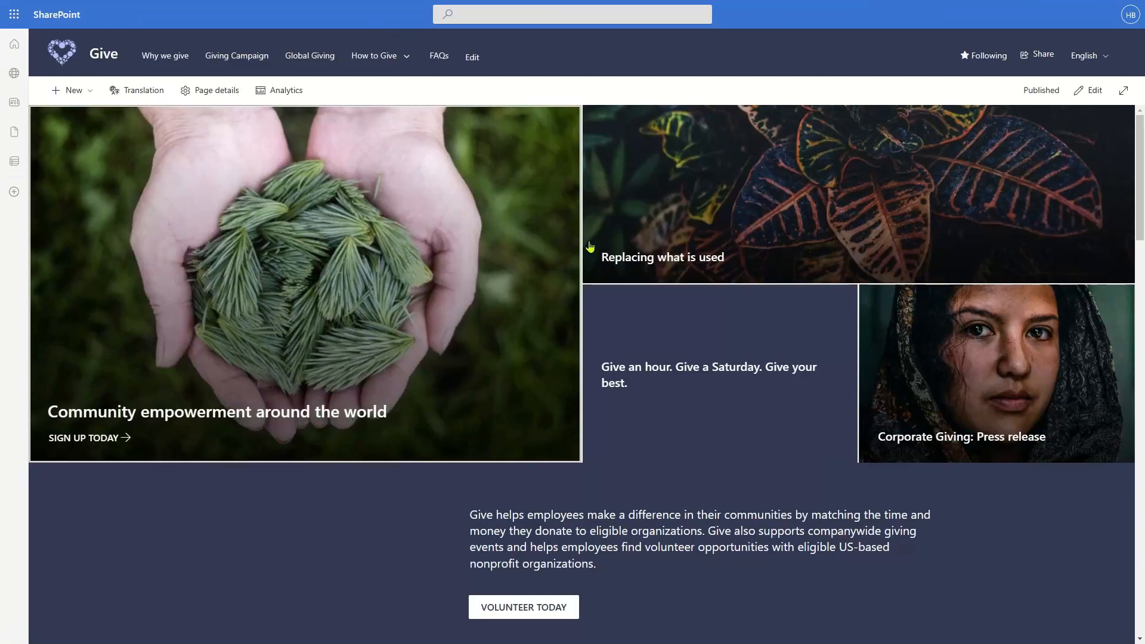
Step: Switch the Give home page into edit mode and move down to the volunteer banner
click(1123, 91)
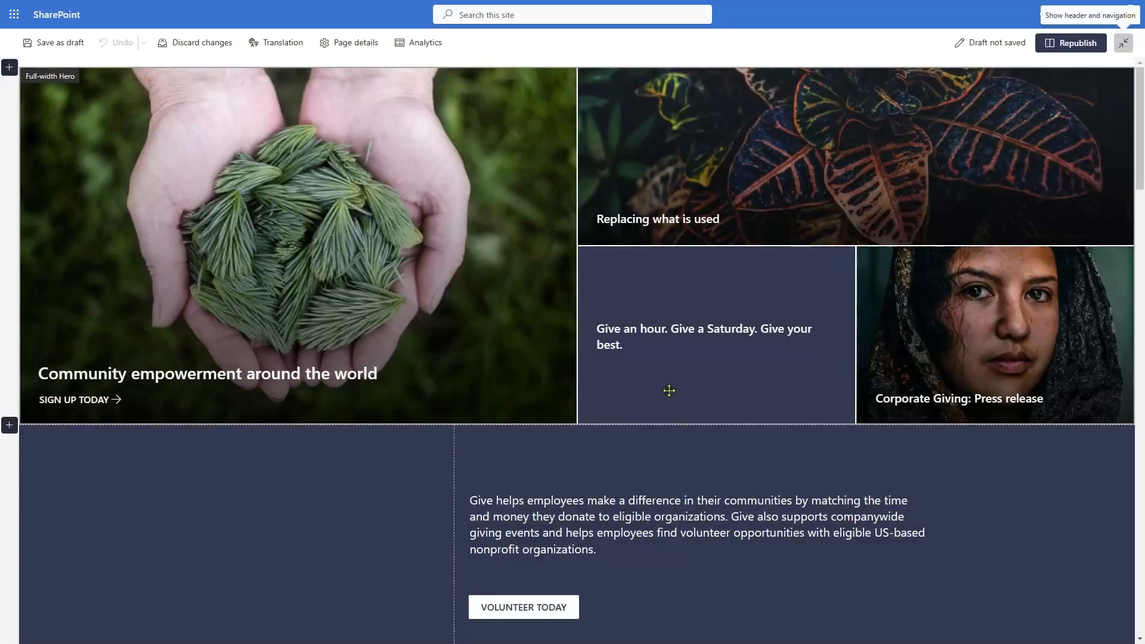
scroll(down, 3)
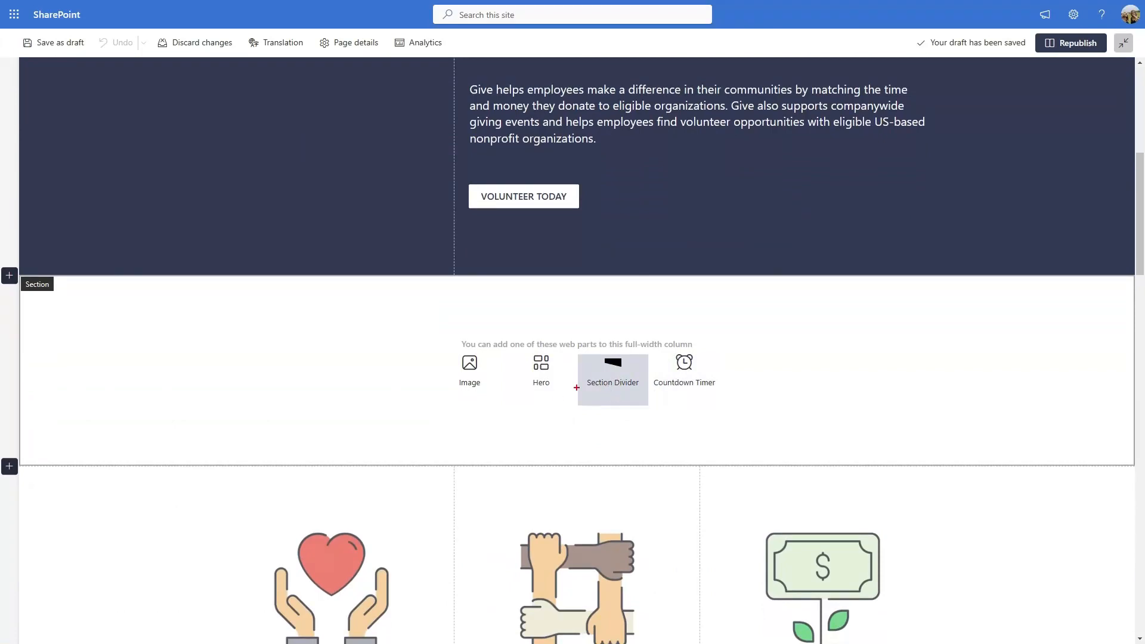
Step: Add a Section Divider web part to the section and set its shape to Lopsided curve
click(612, 379)
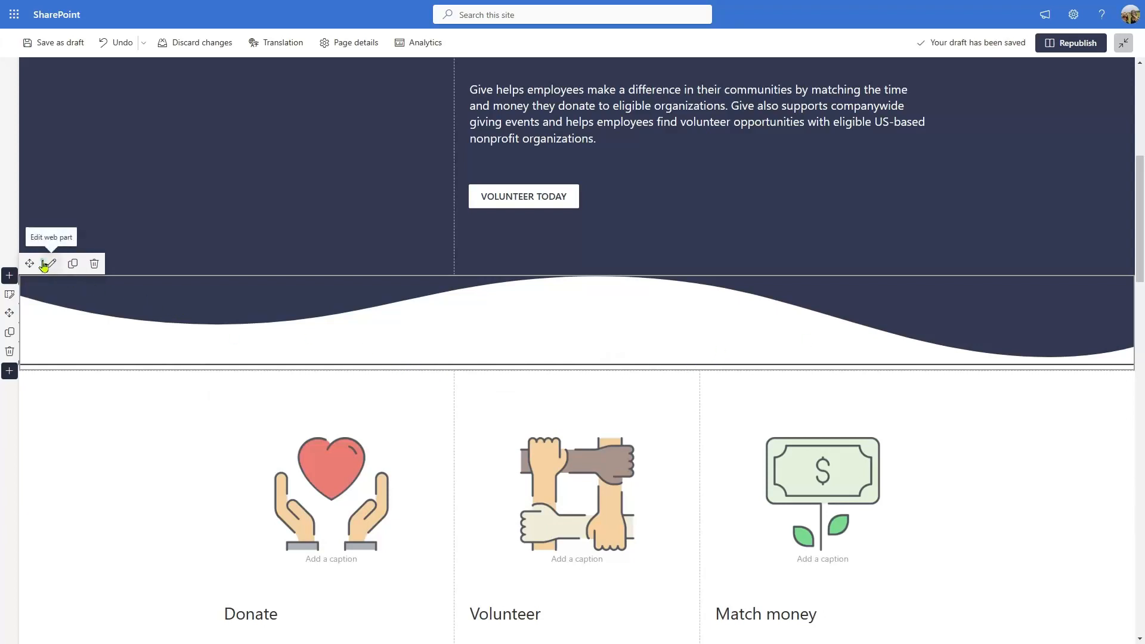
click(46, 263)
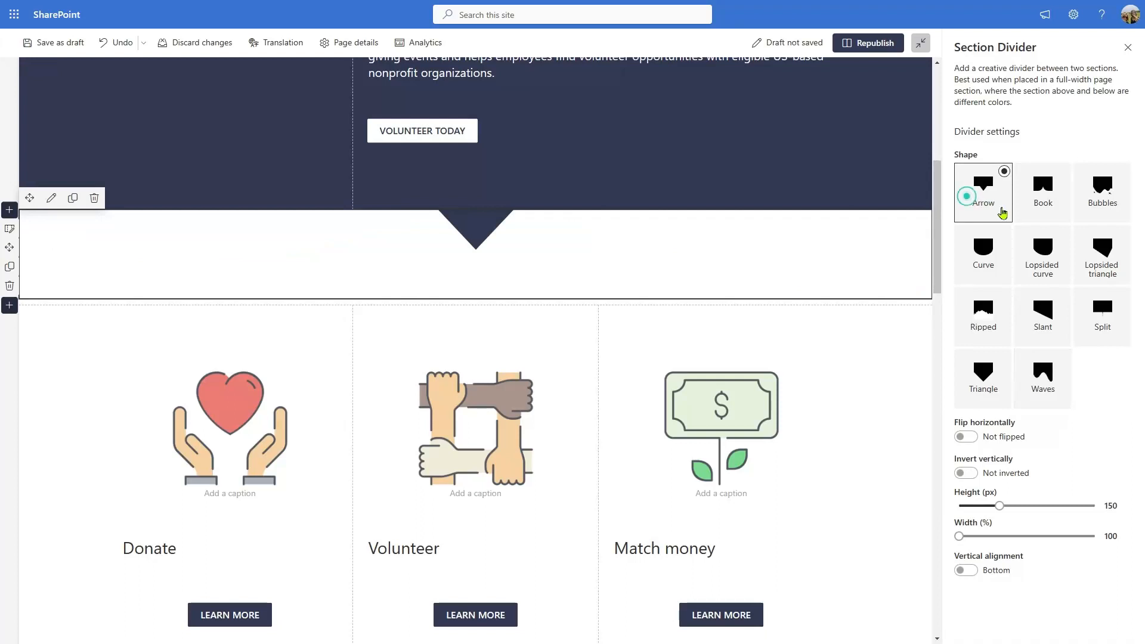
click(1042, 254)
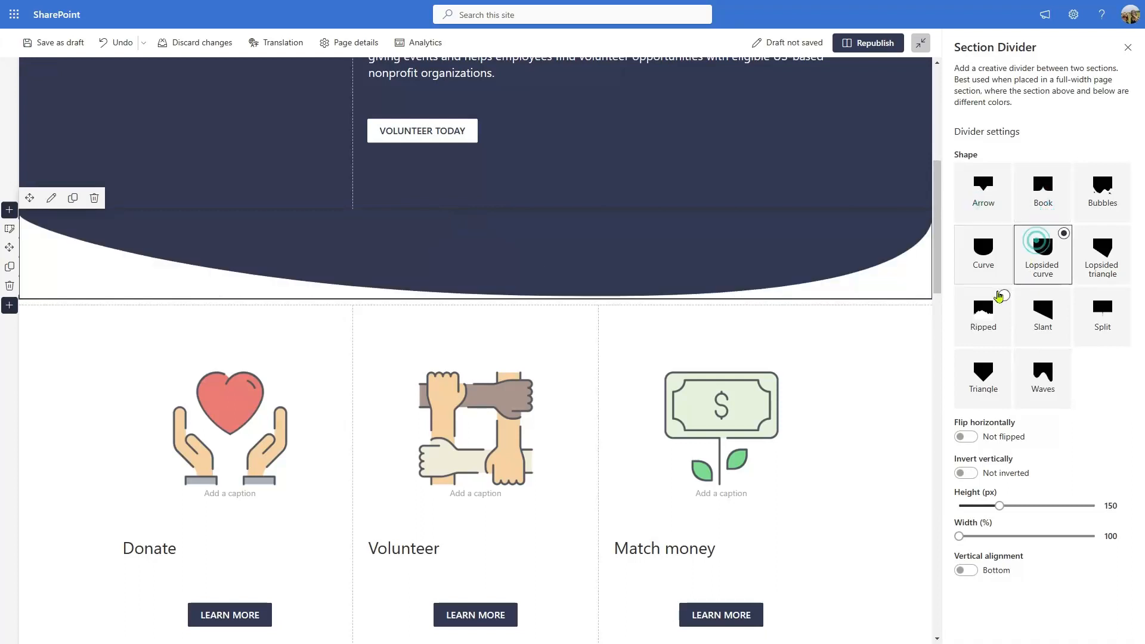